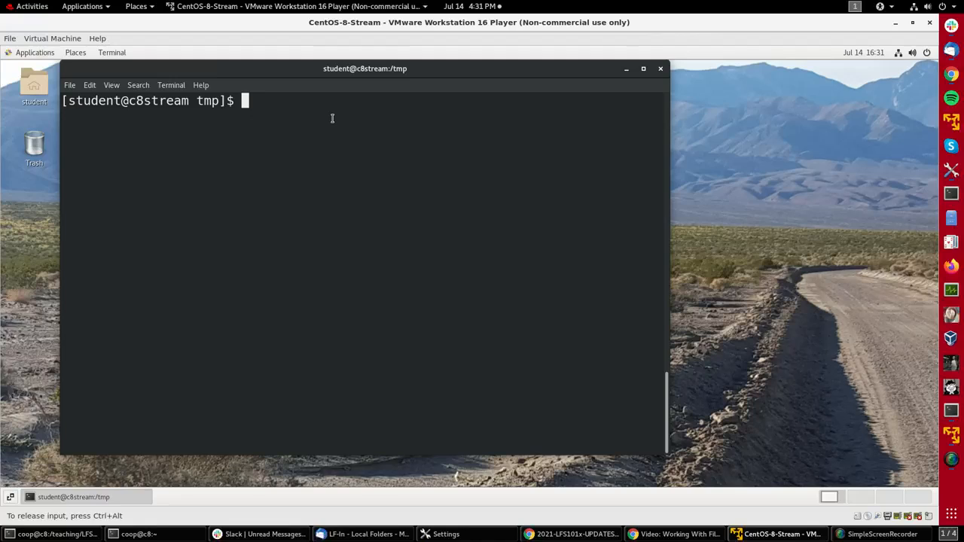
# Create file1 containing a blank line using echo
pyautogui.write('ech')
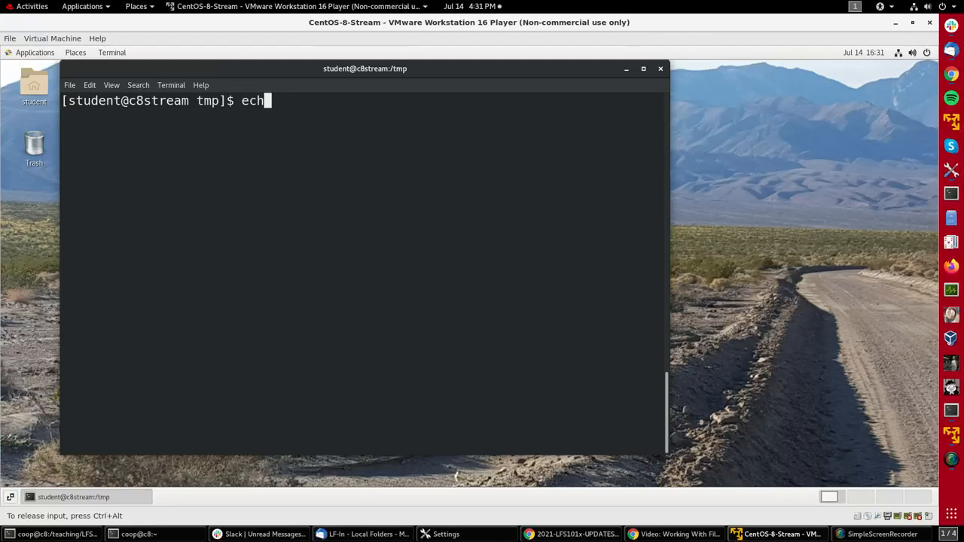
pyautogui.write('o . f')
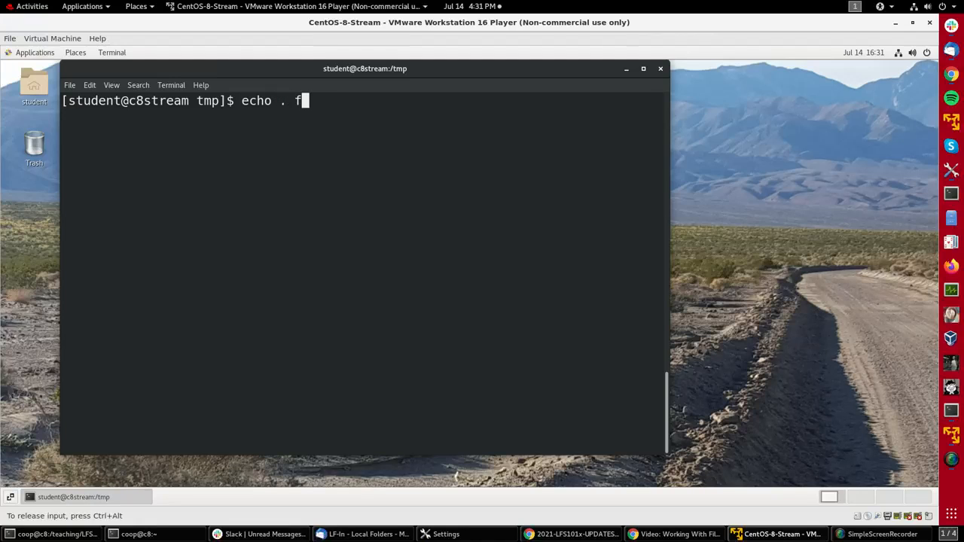
pyautogui.write('>')
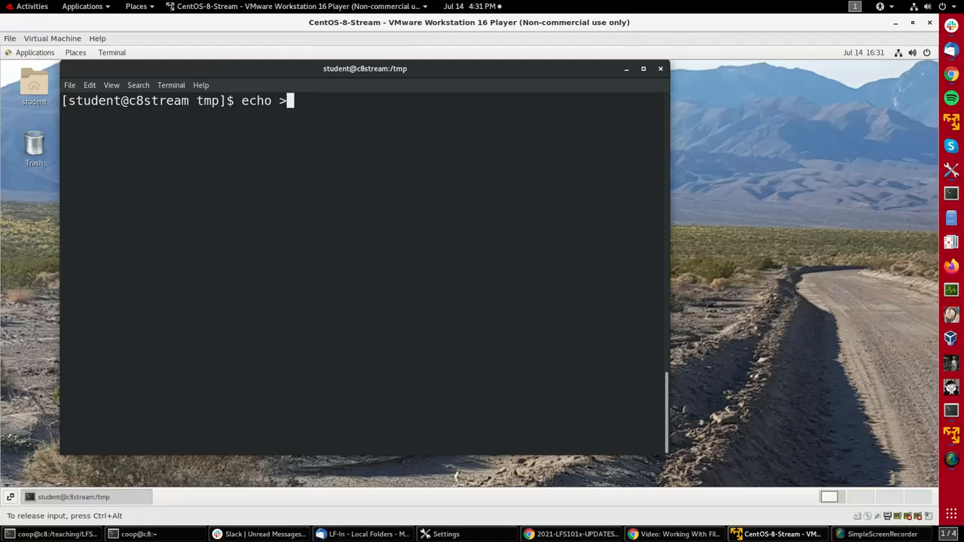
pyautogui.write('file')
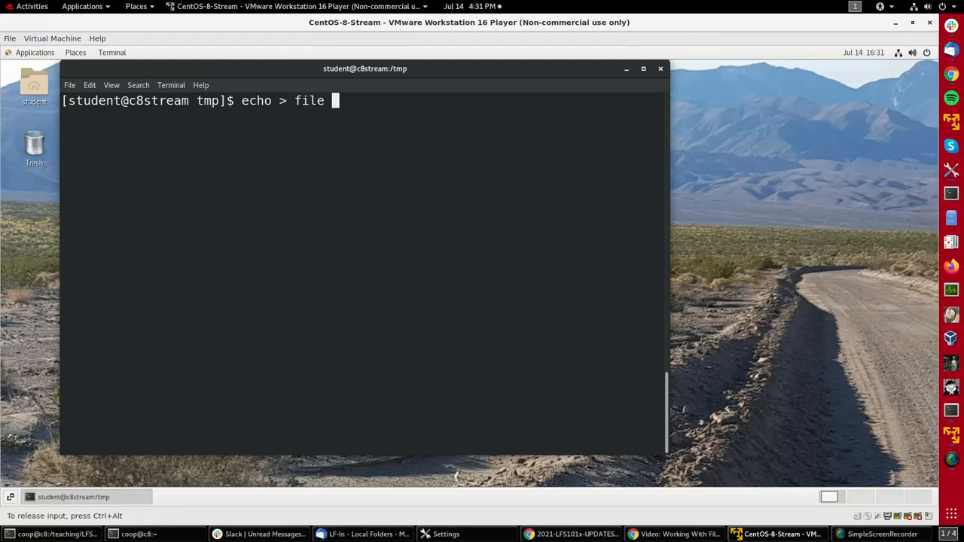
pyautogui.press('Return')
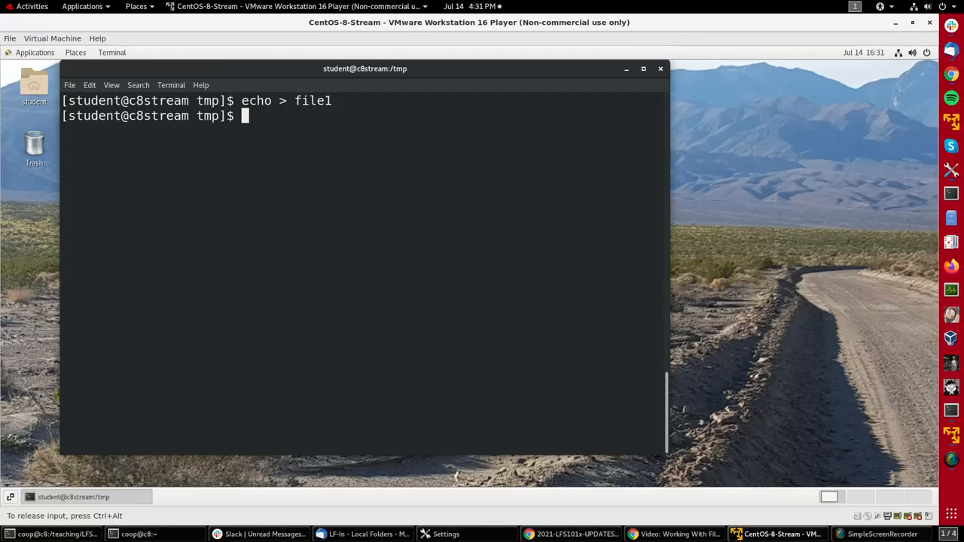
# Create an empty file2 and show a long listing of file1 and file2
pyautogui.write('touch')
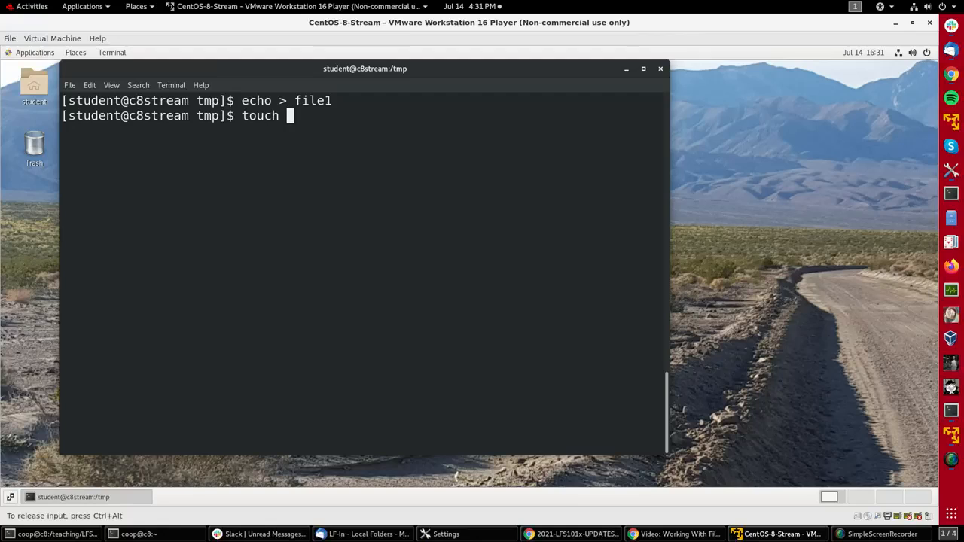
pyautogui.write('file2')
pyautogui.write('ls -l')
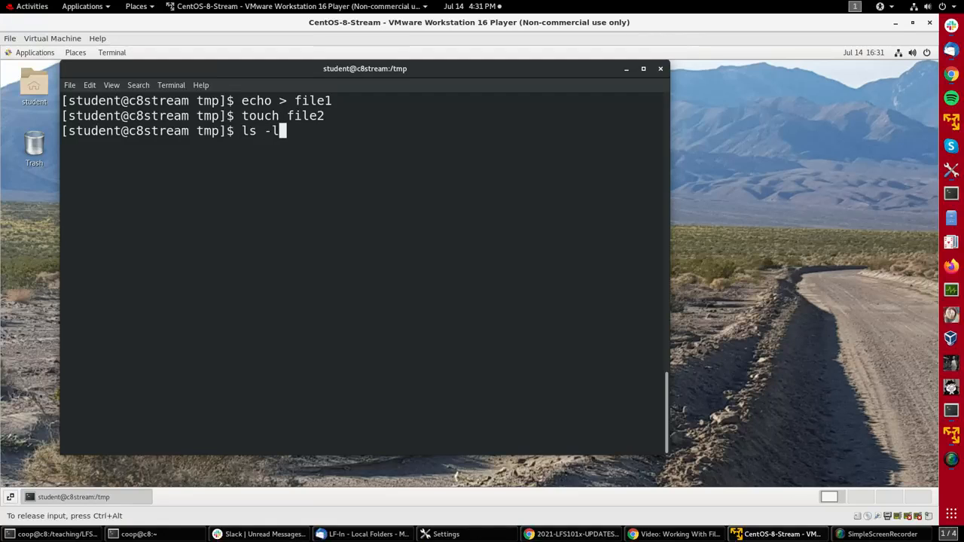
pyautogui.write('file1')
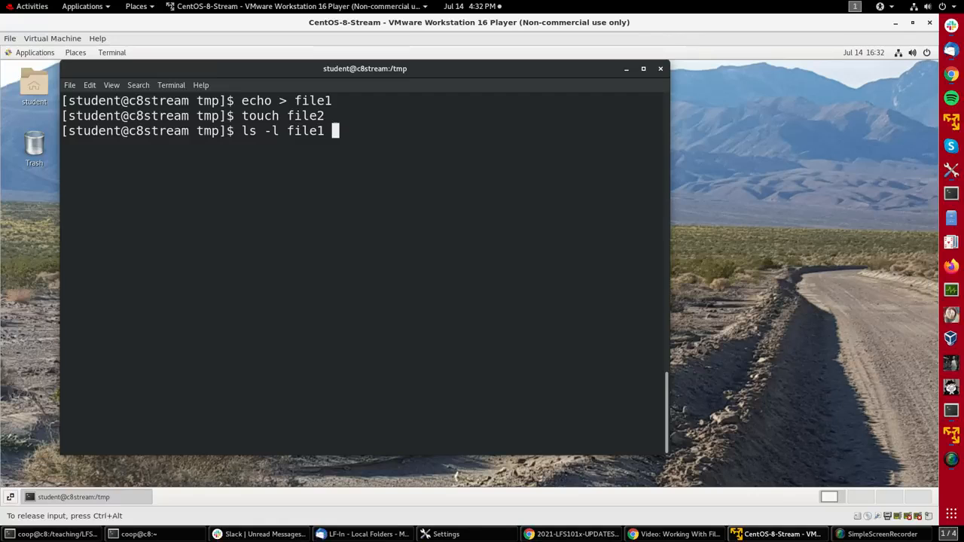
pyautogui.press('Return')
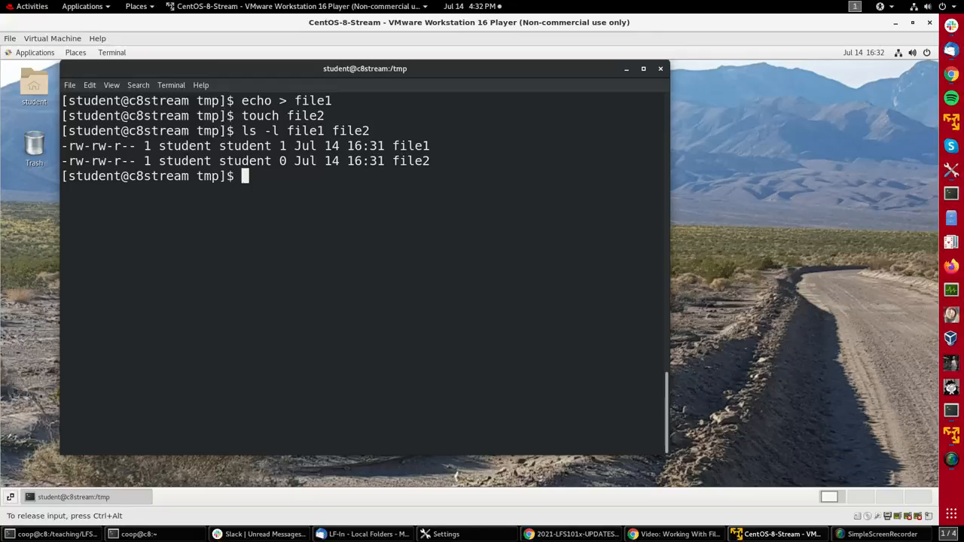
pyautogui.write('mv file1 f')
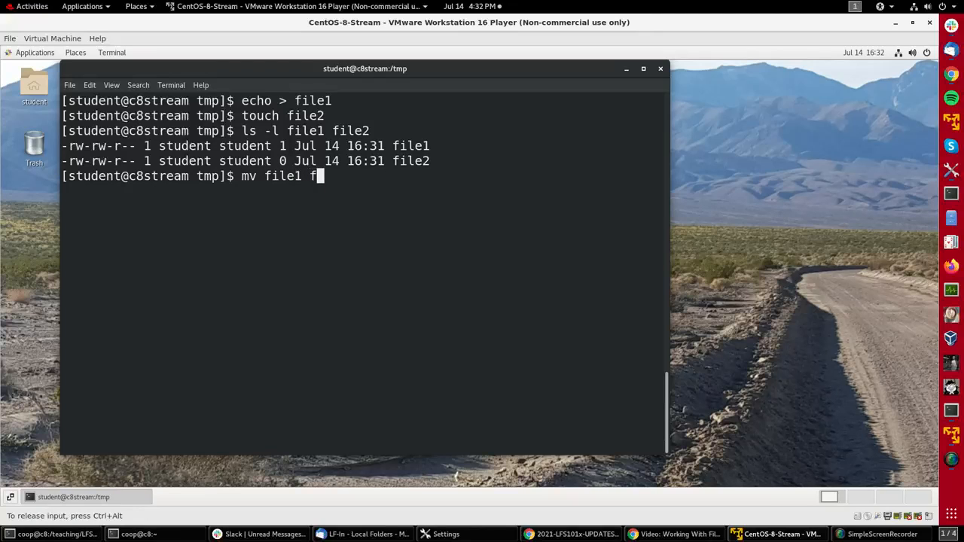
# Rename file1 to file1-newname and list all files matching *file*
pyautogui.write('ile1=-')
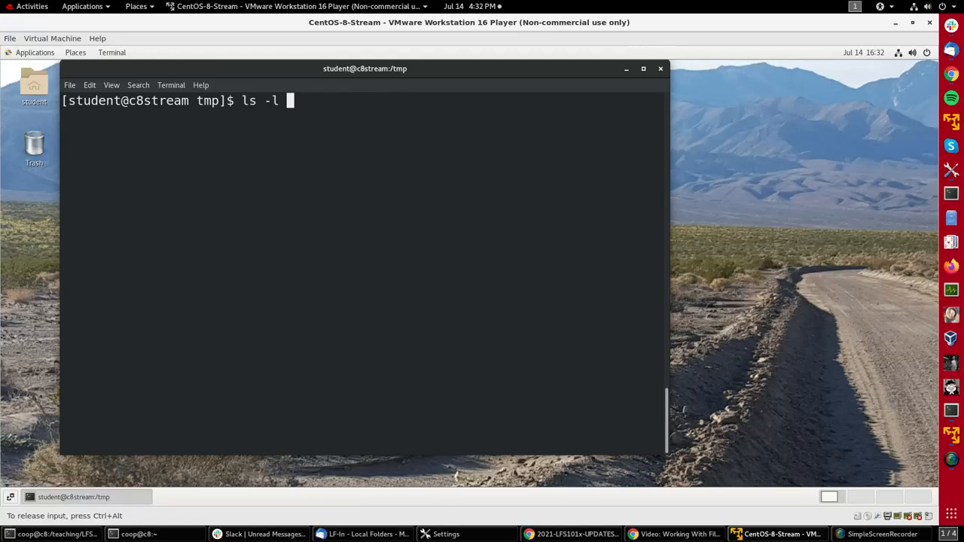
pyautogui.write(' *file*')
pyautogui.press('Return')
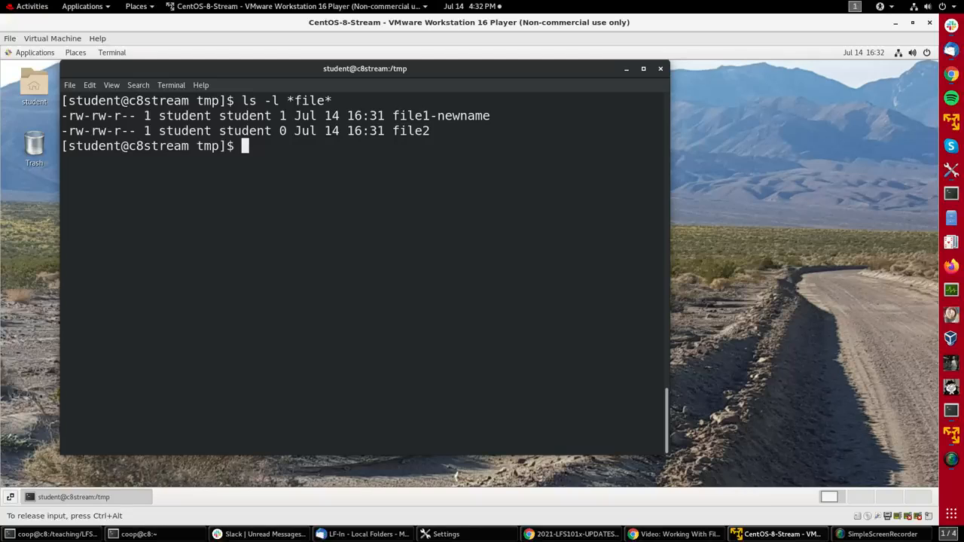
pyautogui.write('rm file')
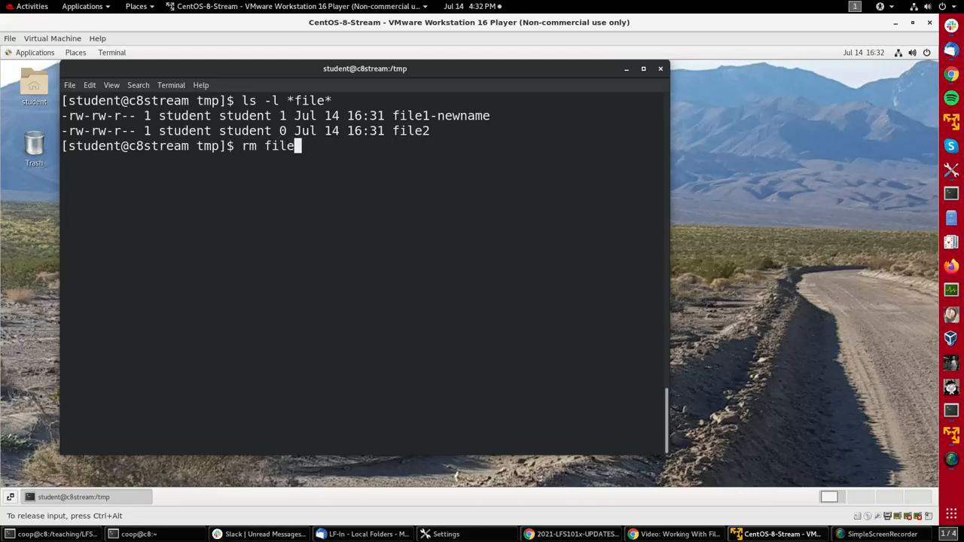
# Delete file2, then delete file1-newname with rm -i, confirming y
pyautogui.press('Return')
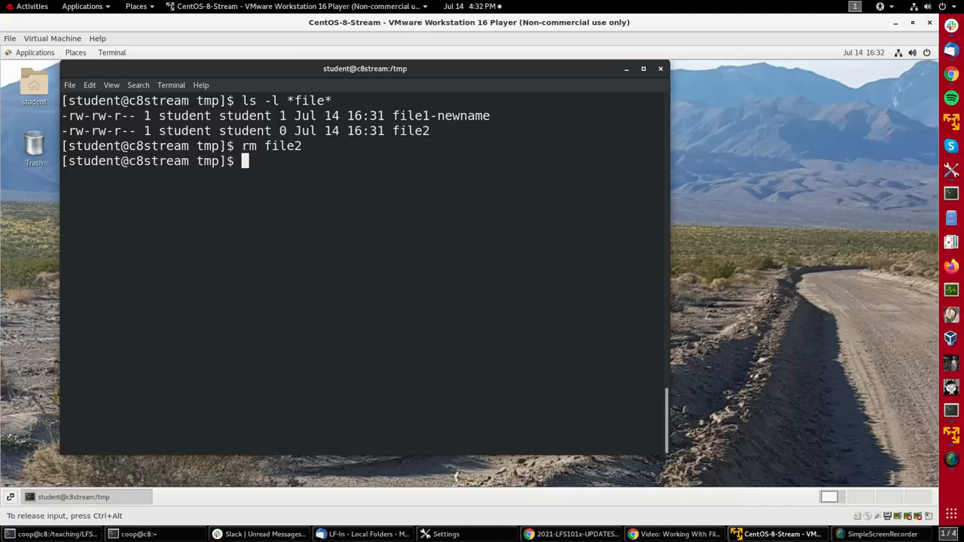
pyautogui.write('rm -i')
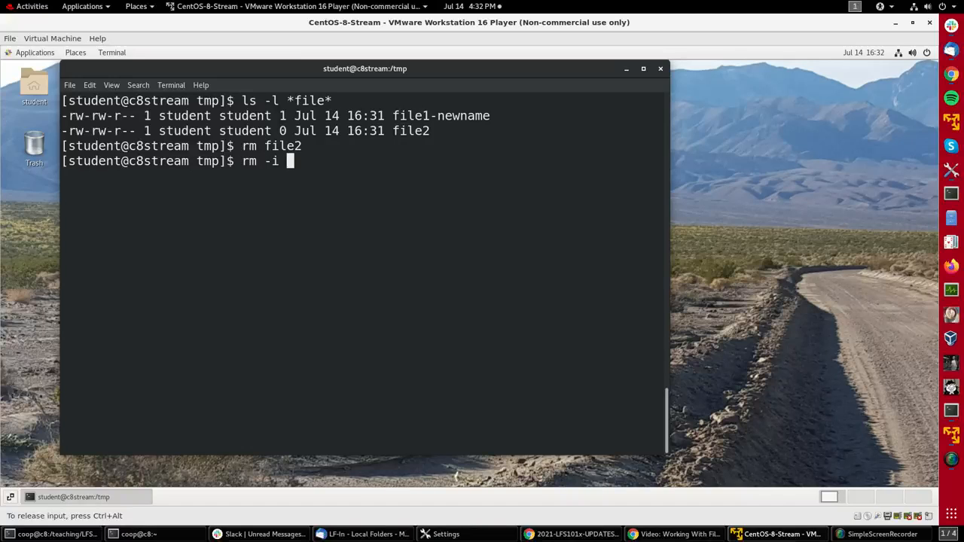
pyautogui.write('file1-newname')
pyautogui.write('y')
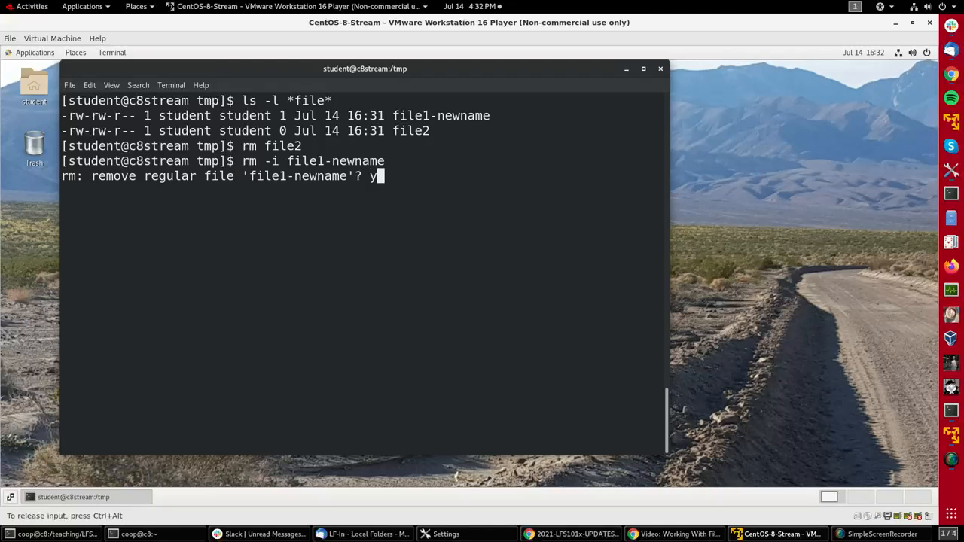
pyautogui.press('Return')
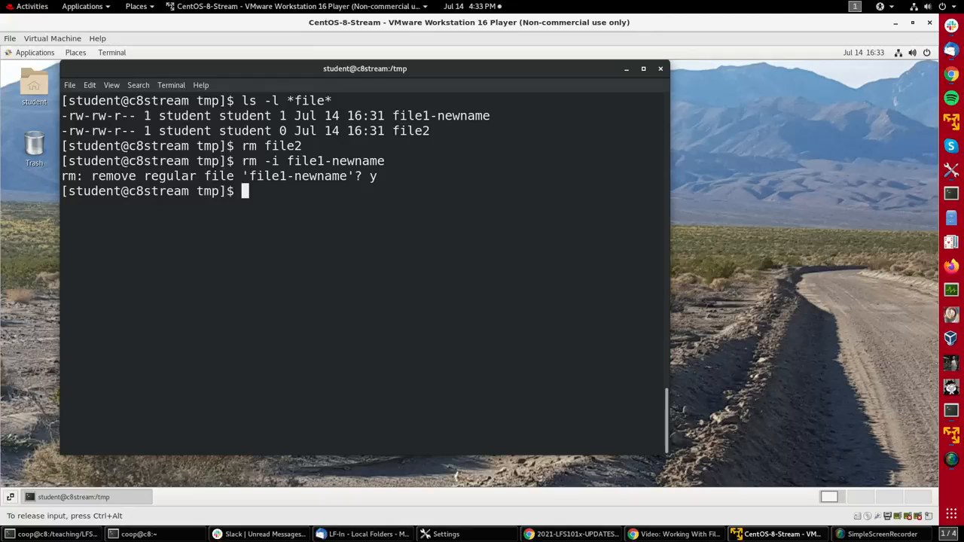
# Create directories dir1, dir2 and dir3 with mkdir
pyautogui.write('mkdir')
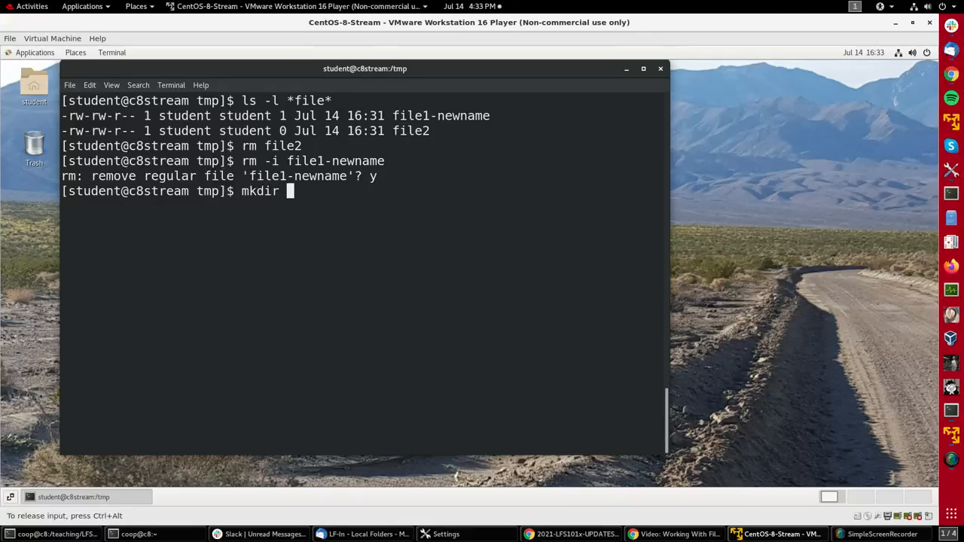
pyautogui.write('dir1')
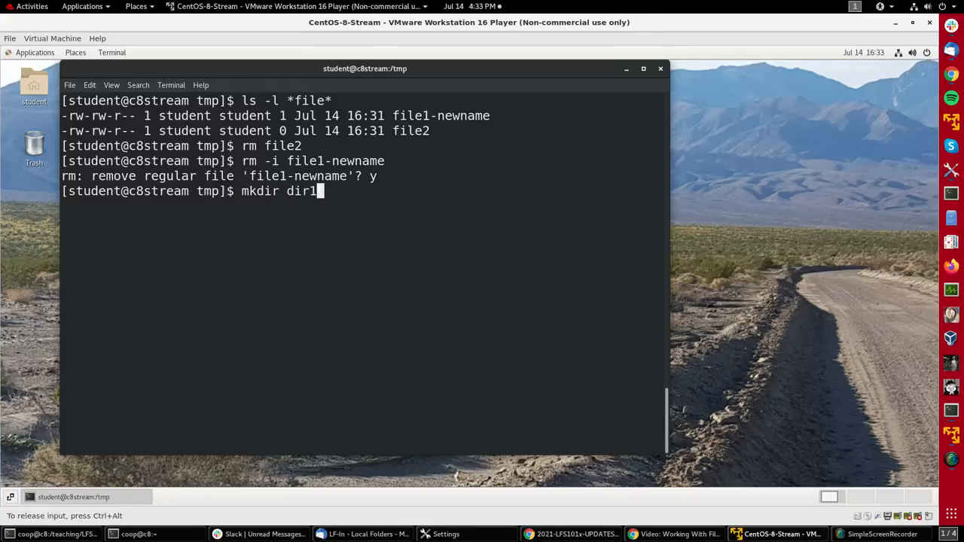
pyautogui.press('Return')
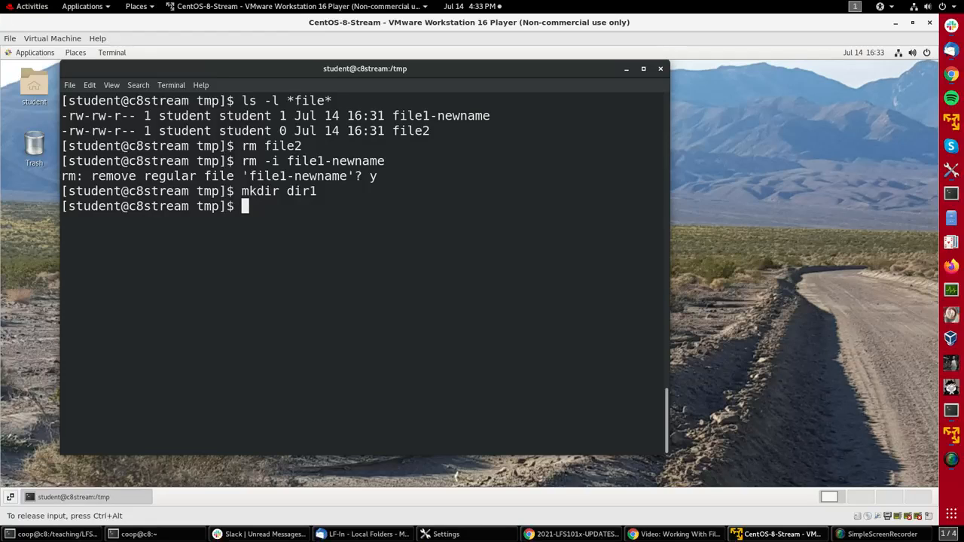
pyautogui.write('mkdir d')
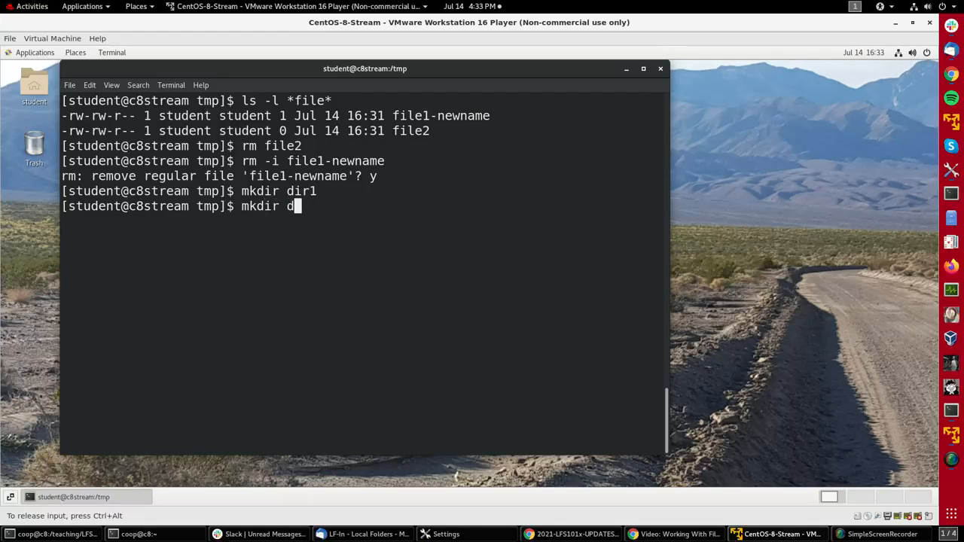
pyautogui.press('Return')
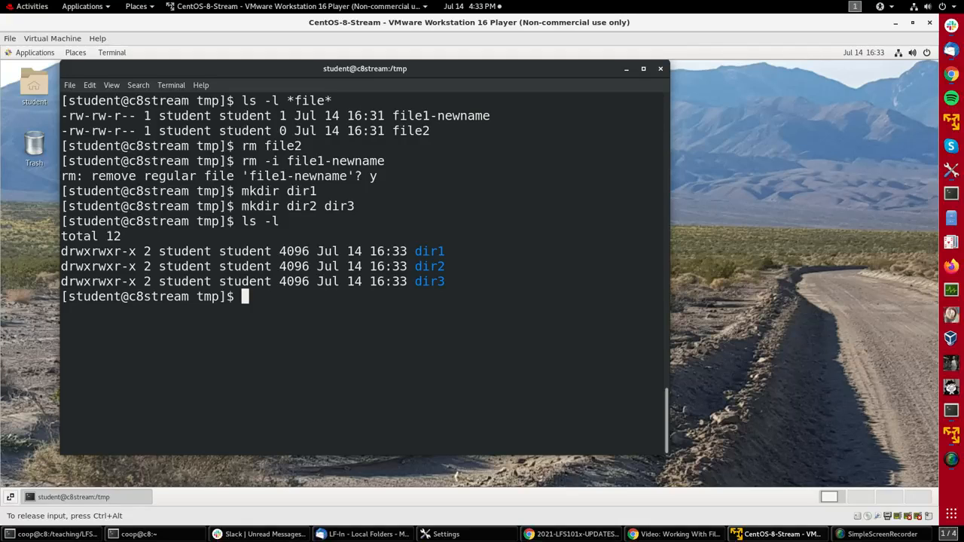
# Create empty files file1 and file2 inside dir2
pyautogui.write('touch dir2/')
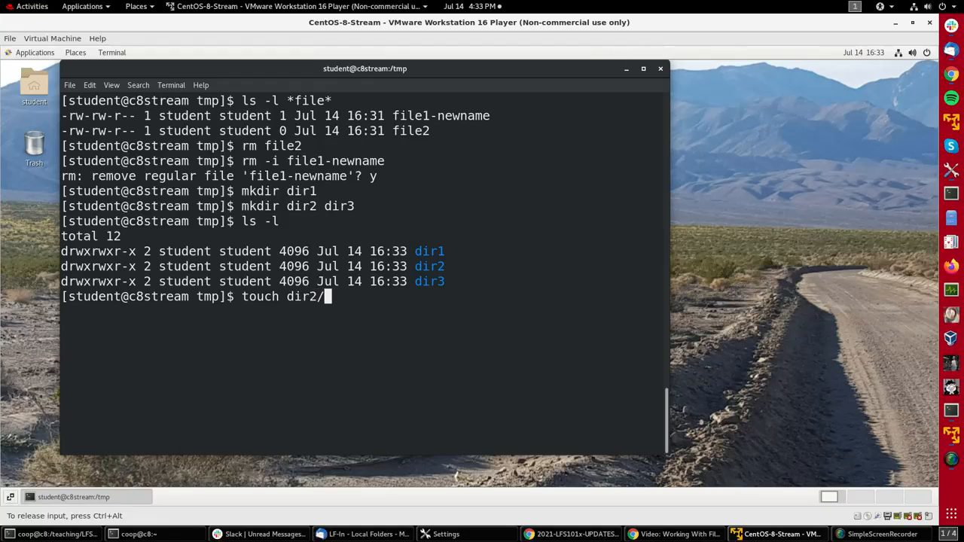
pyautogui.press('Return')
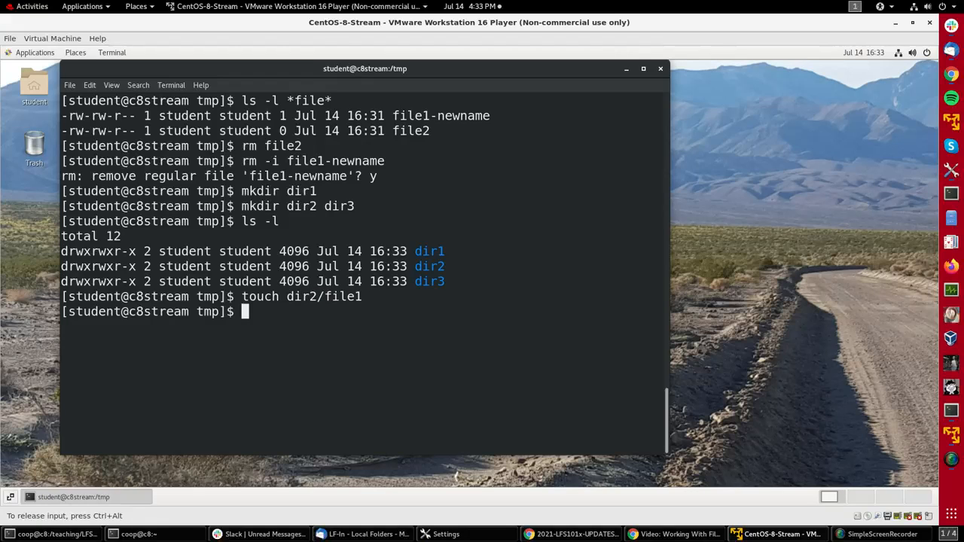
pyautogui.write('touch dir2')
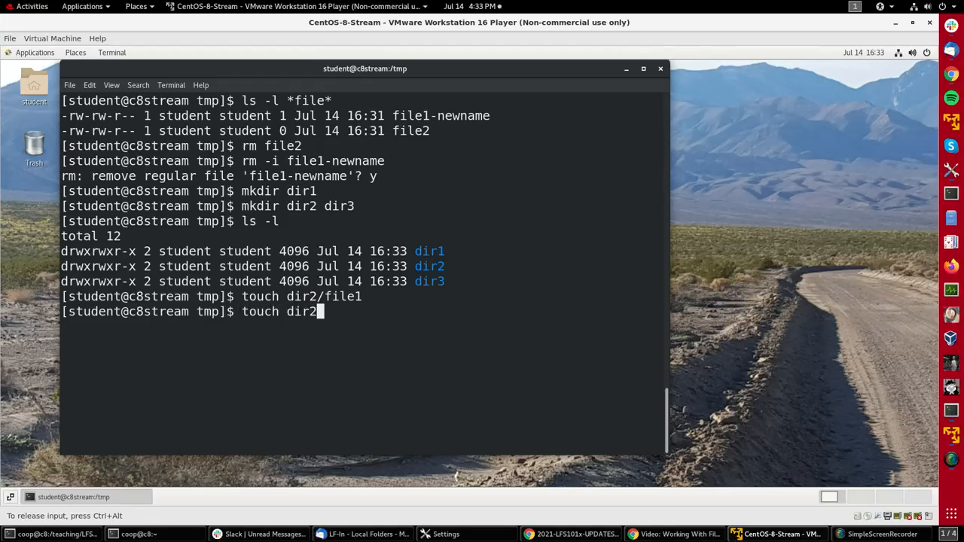
pyautogui.press('Return')
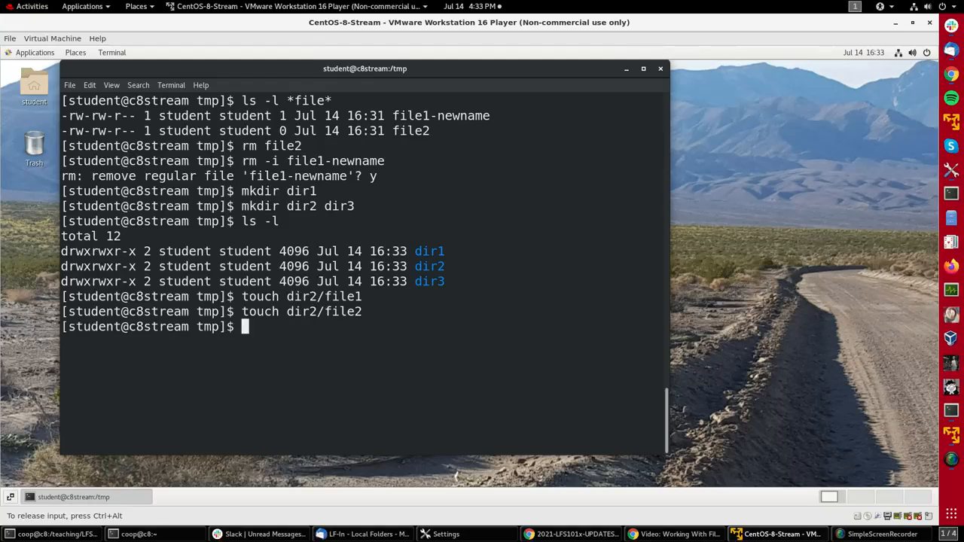
# List all dir* directories and their contents recursively with ls -lR
pyautogui.write('ls -l')
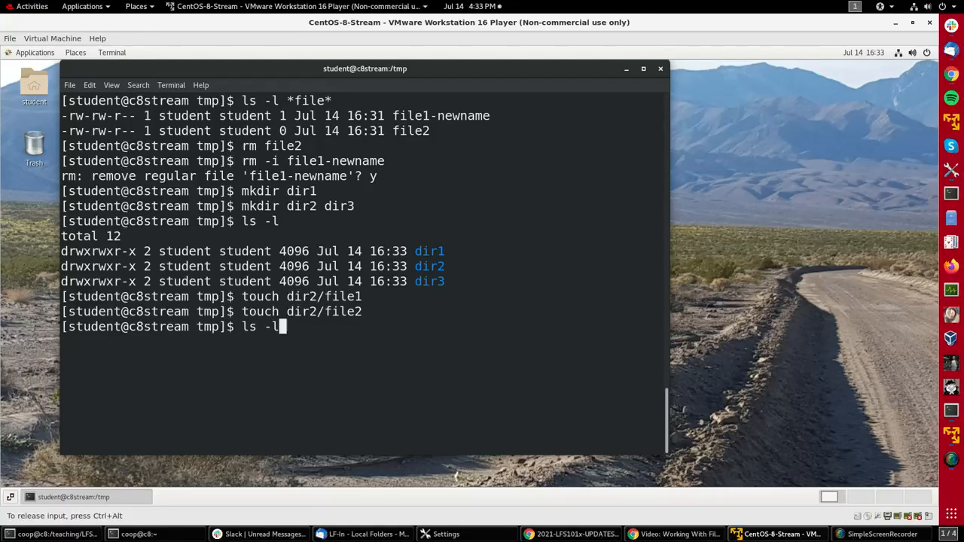
pyautogui.write('R')
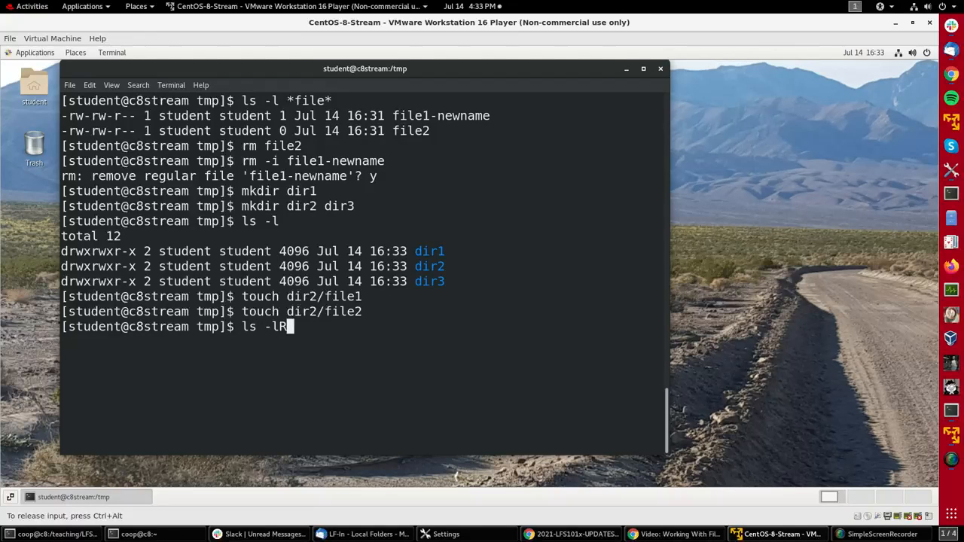
pyautogui.write('dir*')
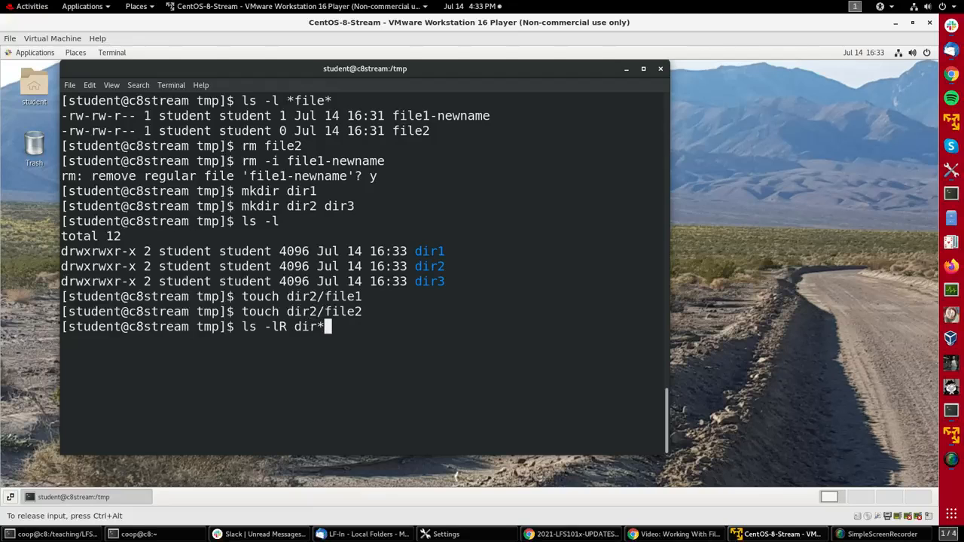
pyautogui.press('Return')
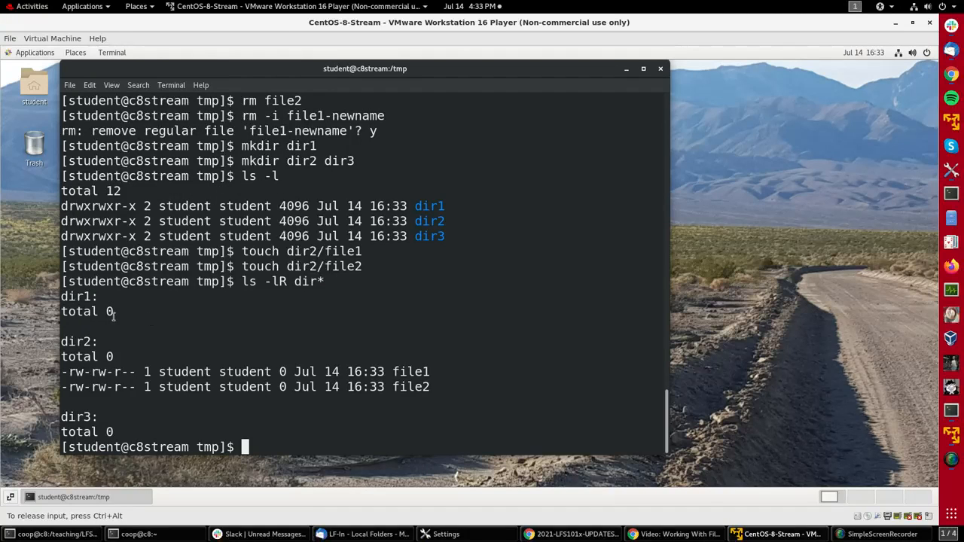
pyautogui.moveTo(107, 435)
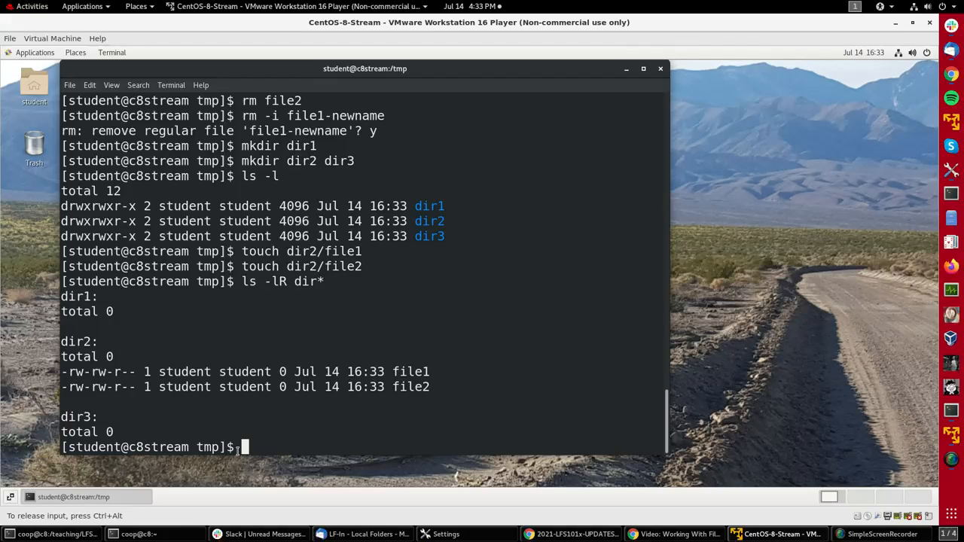
pyautogui.moveTo(489, 322)
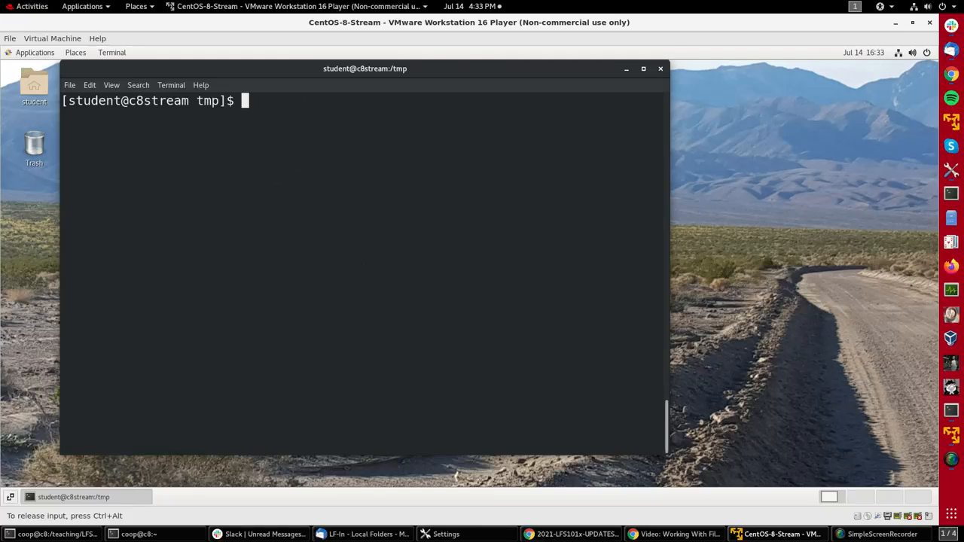
# Remove empty directories with rmdir dir*, then list what remains in /tmp
pyautogui.write('rmdir')
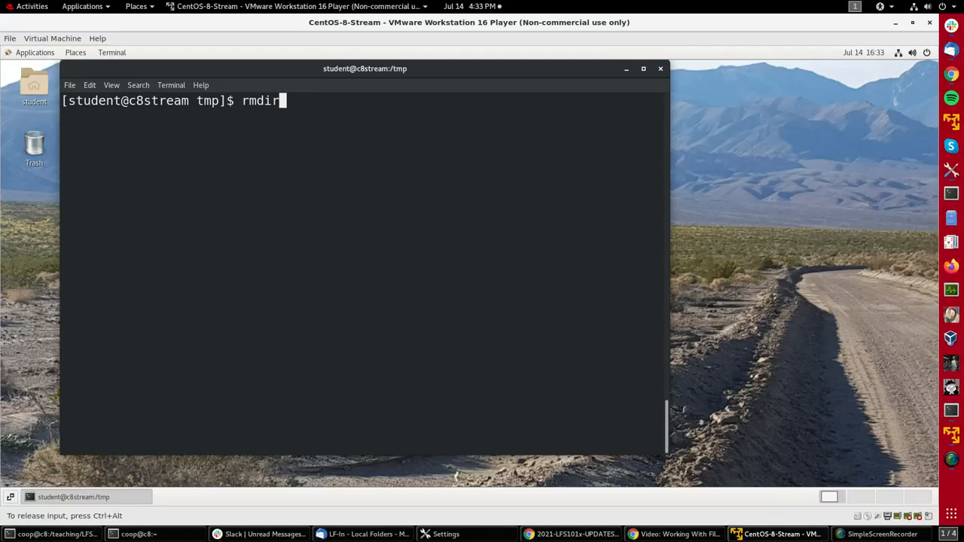
pyautogui.write('f')
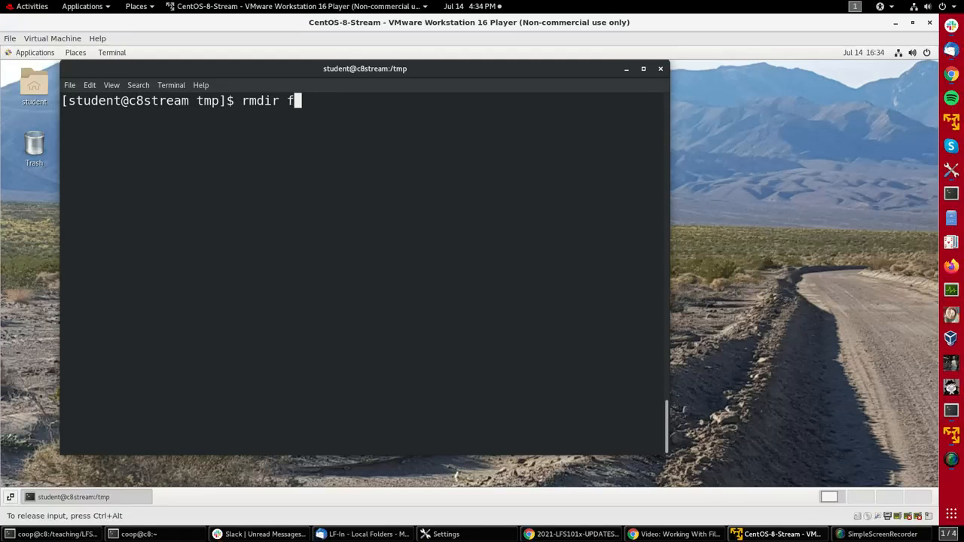
pyautogui.write('ir*')
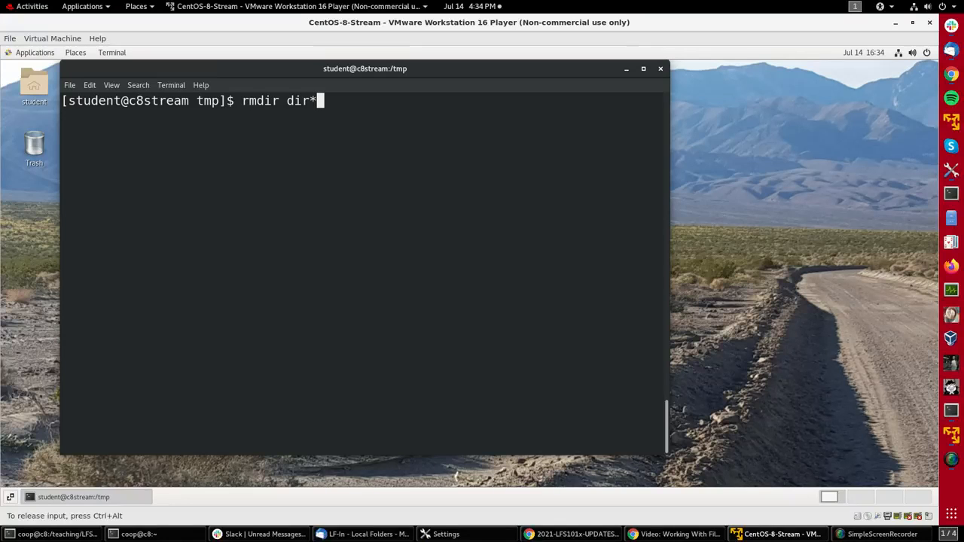
pyautogui.press('Return')
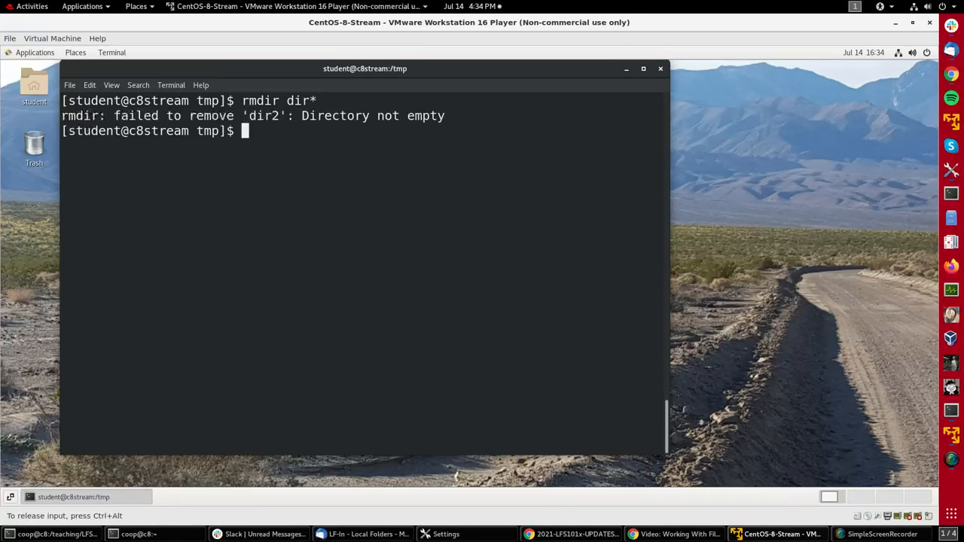
pyautogui.write('ls -')
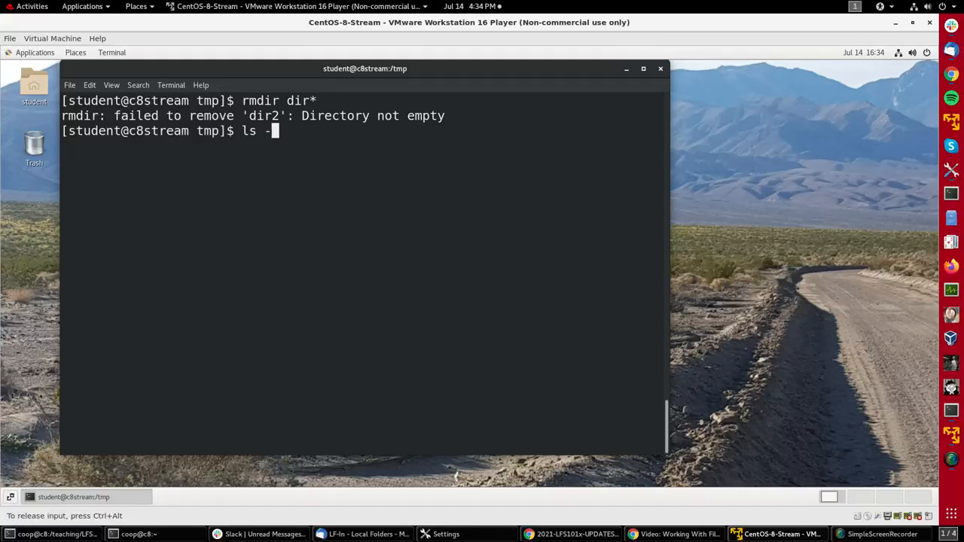
pyautogui.press('Return')
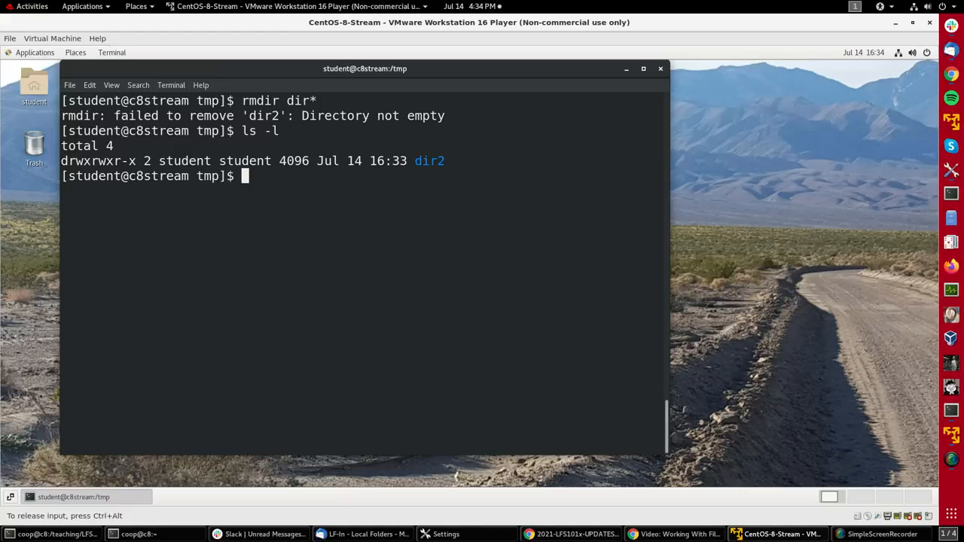
pyautogui.write('rm')
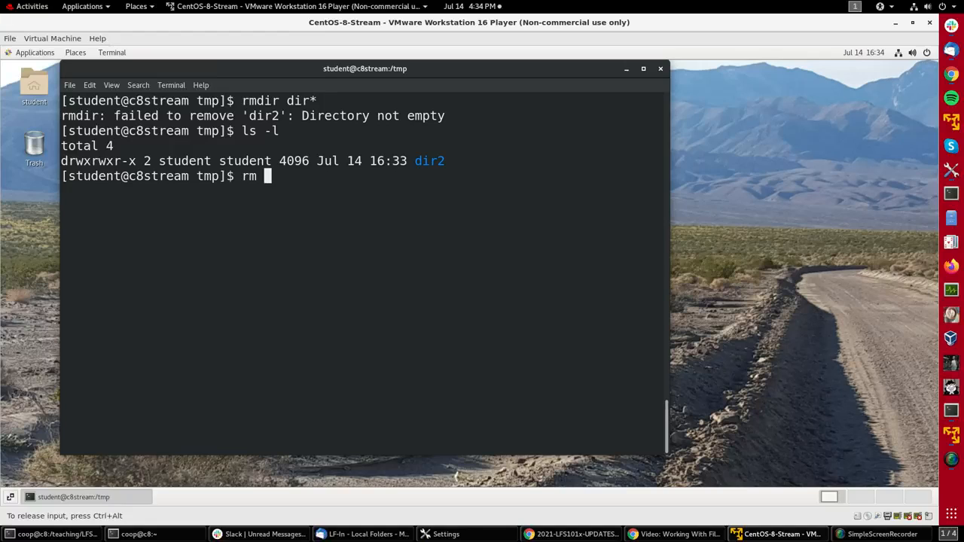
# Force-delete dir2 and its files with rm -rf dir2
pyautogui.write('-rf')
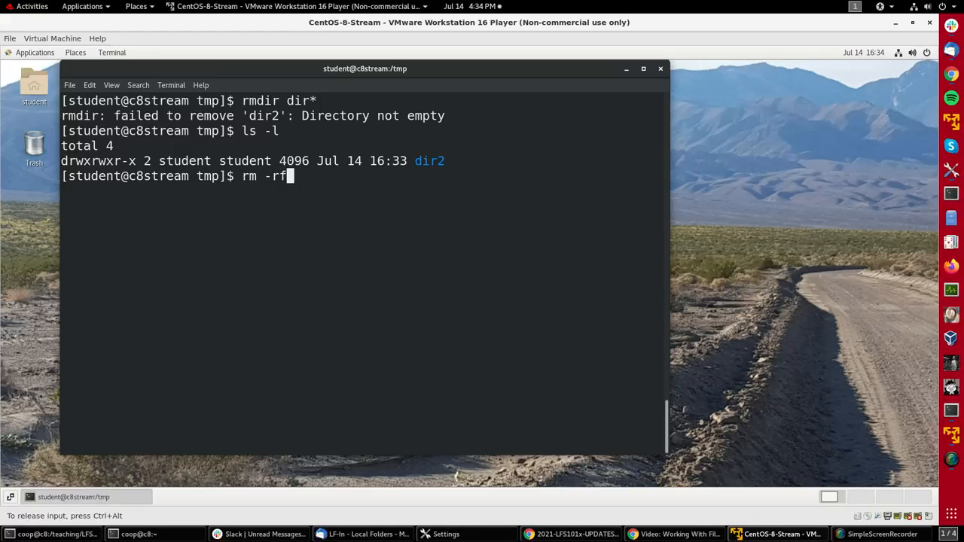
pyautogui.write('dir2')
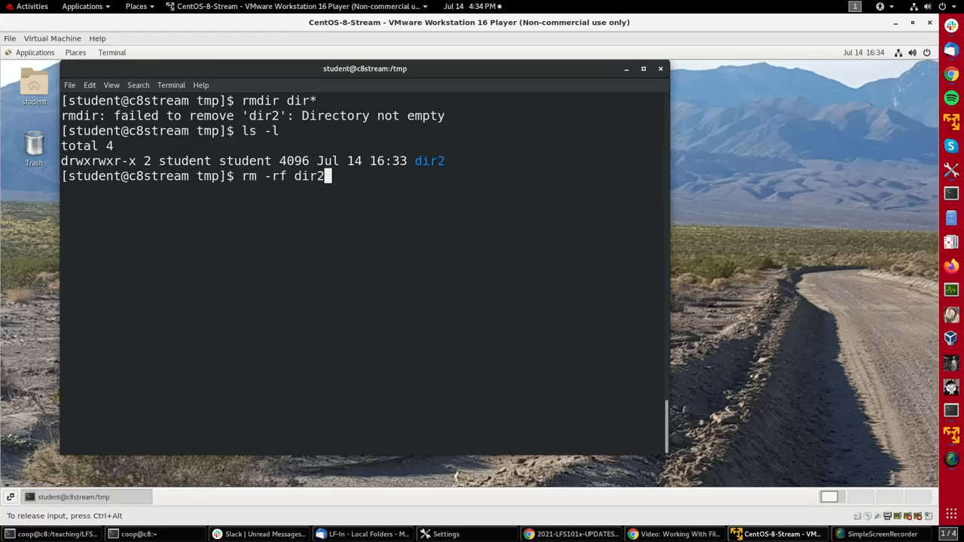
pyautogui.press('Return')
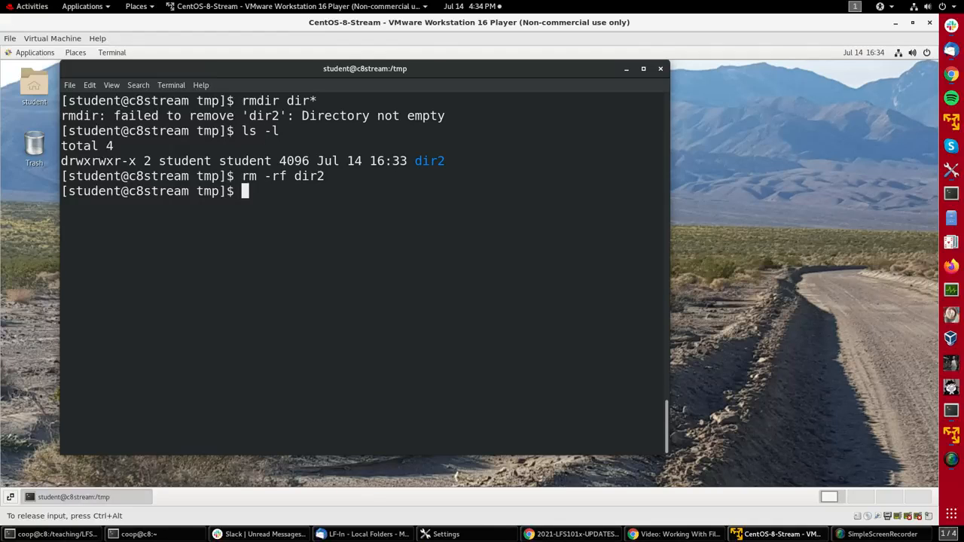
pyautogui.moveTo(392, 289)
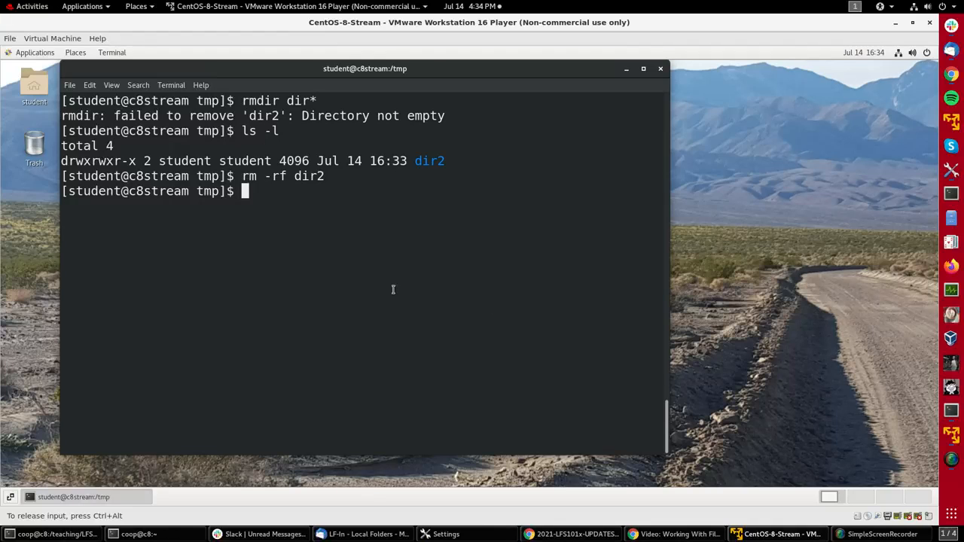
pyautogui.moveTo(309, 285)
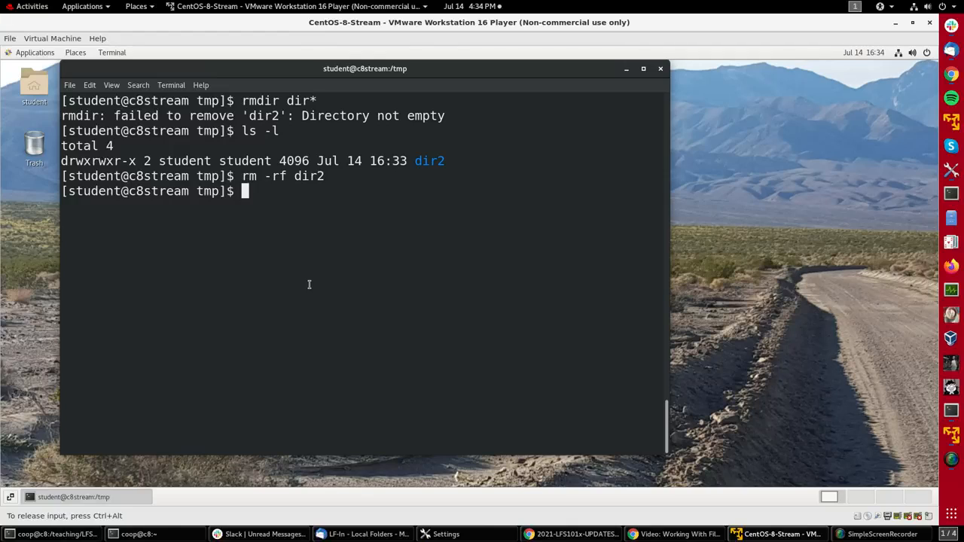